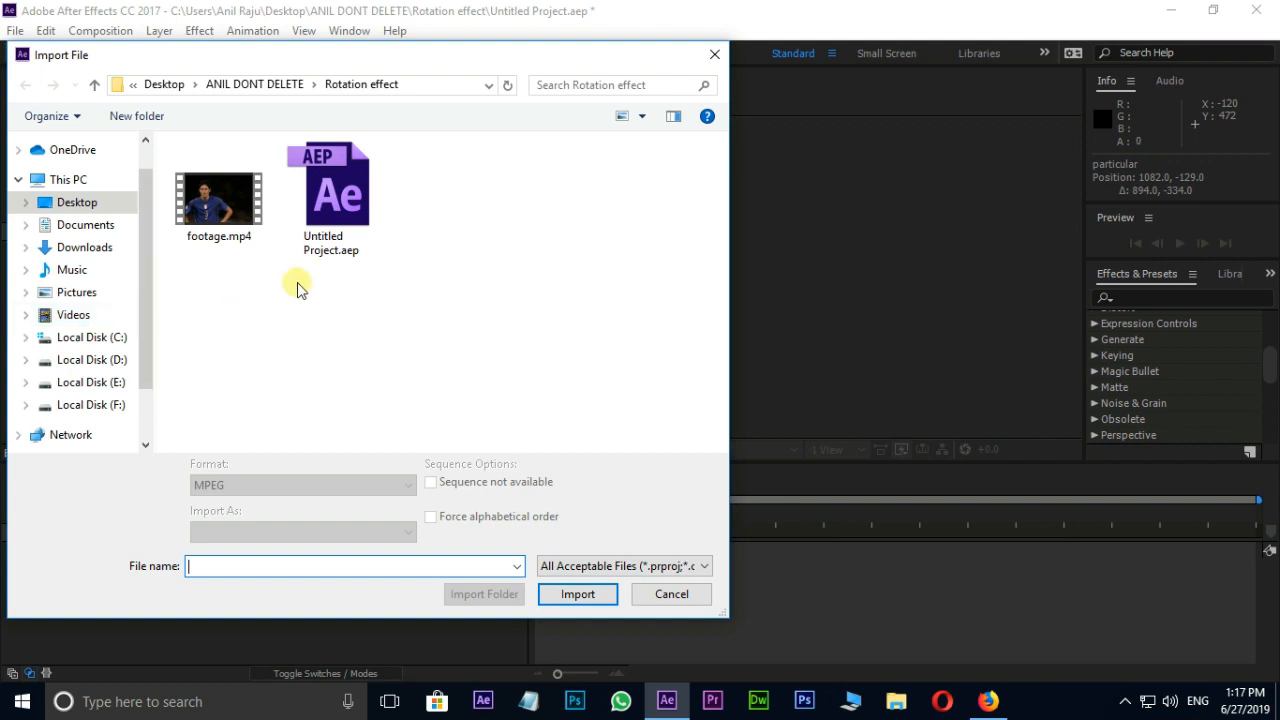
Import the footballer clip footage.mp4 into the project
click(220, 198)
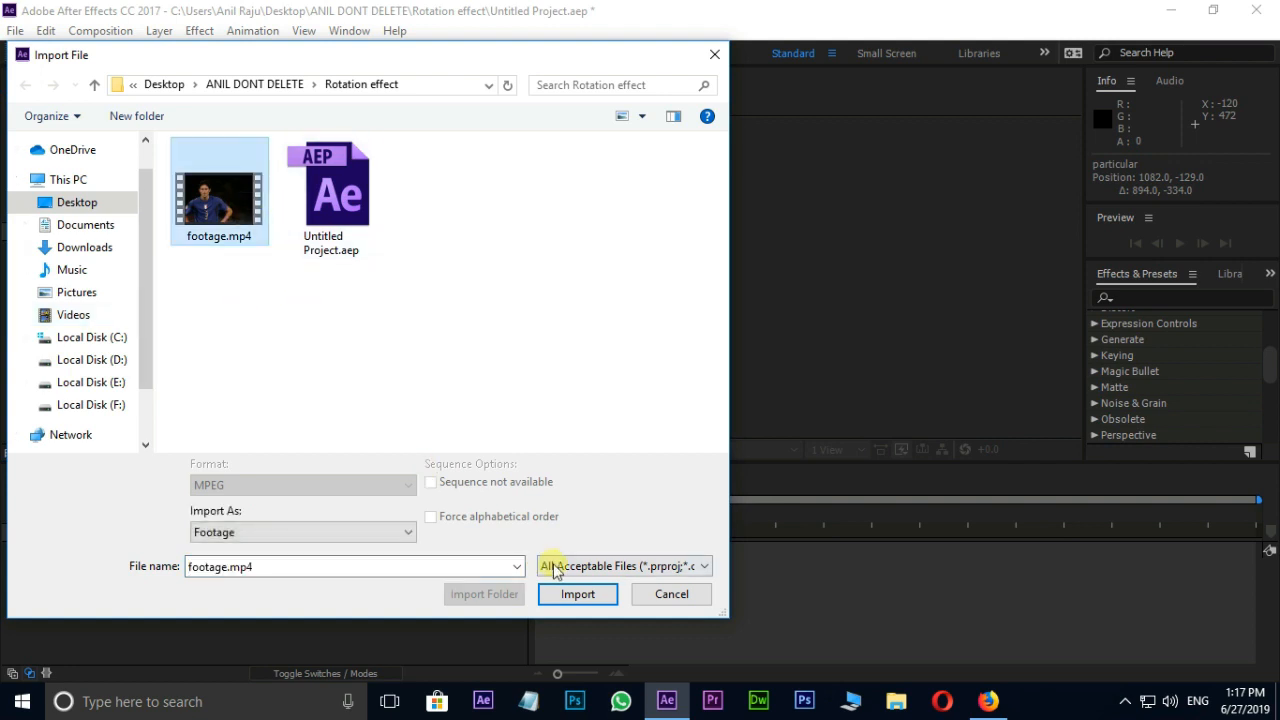
click(576, 594)
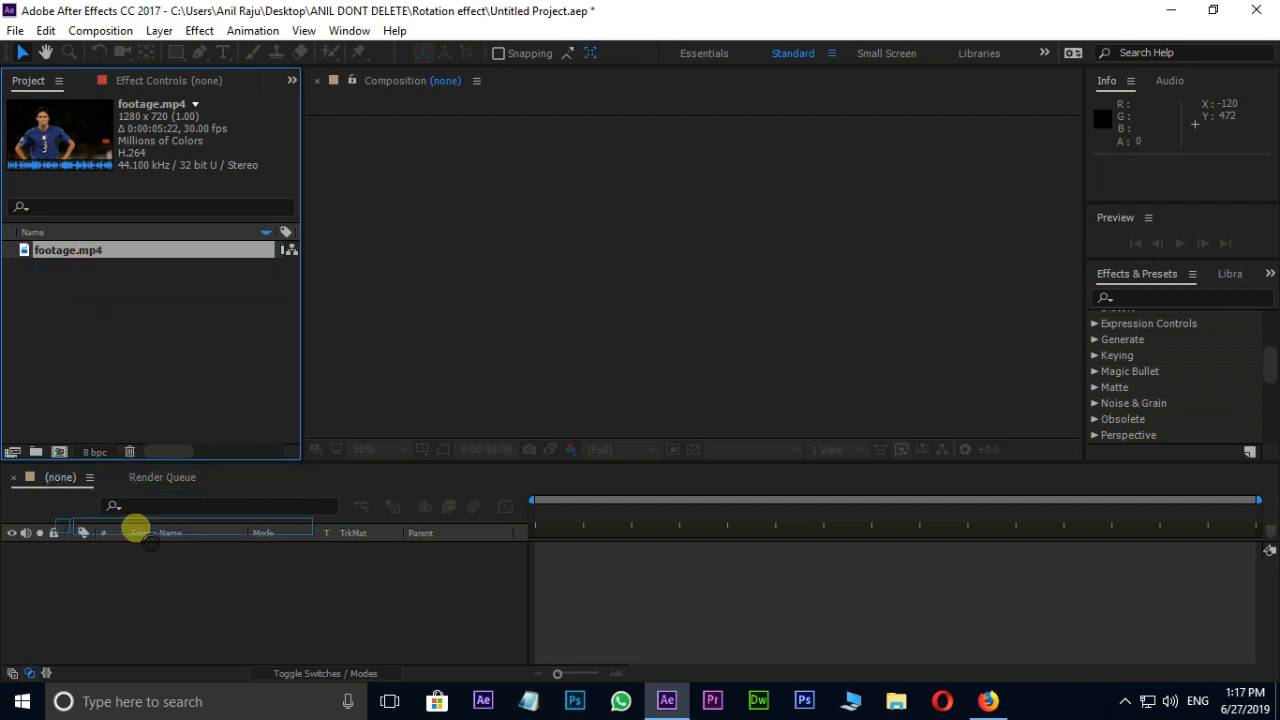
Create a composition named footage from footage.mp4 and preview its playback
drag(68, 250, 136, 528)
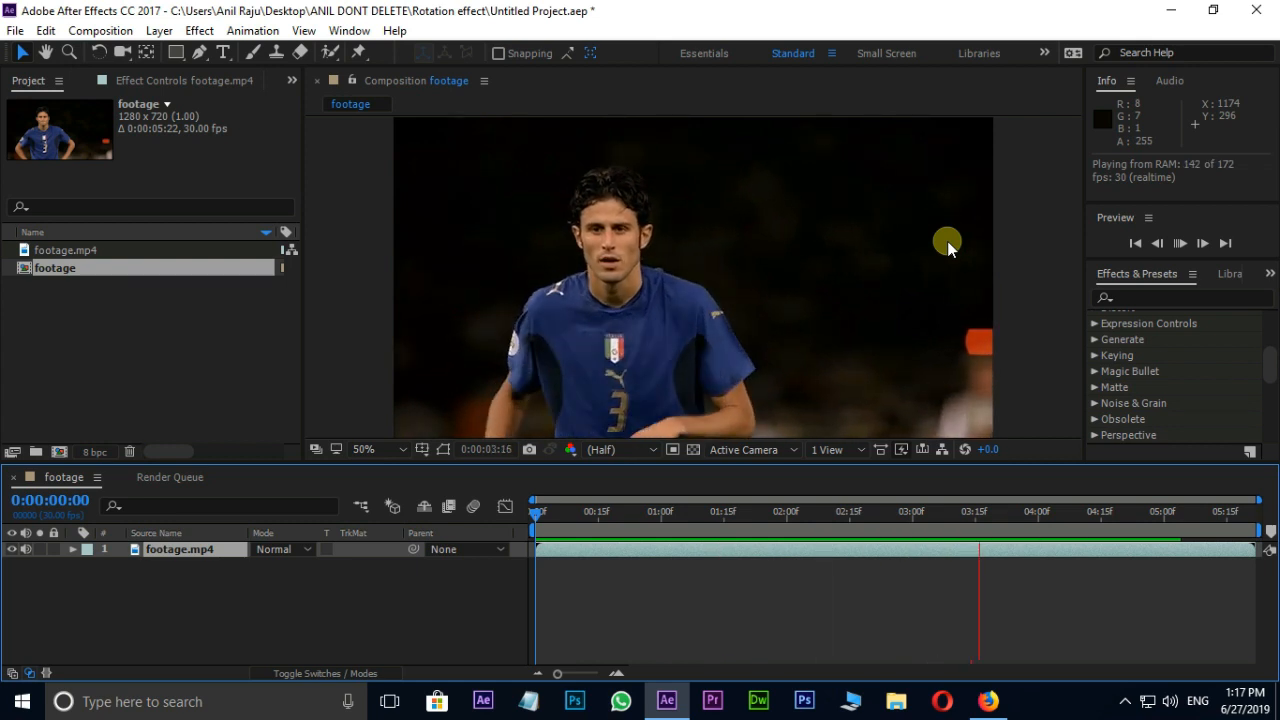
click(1180, 244)
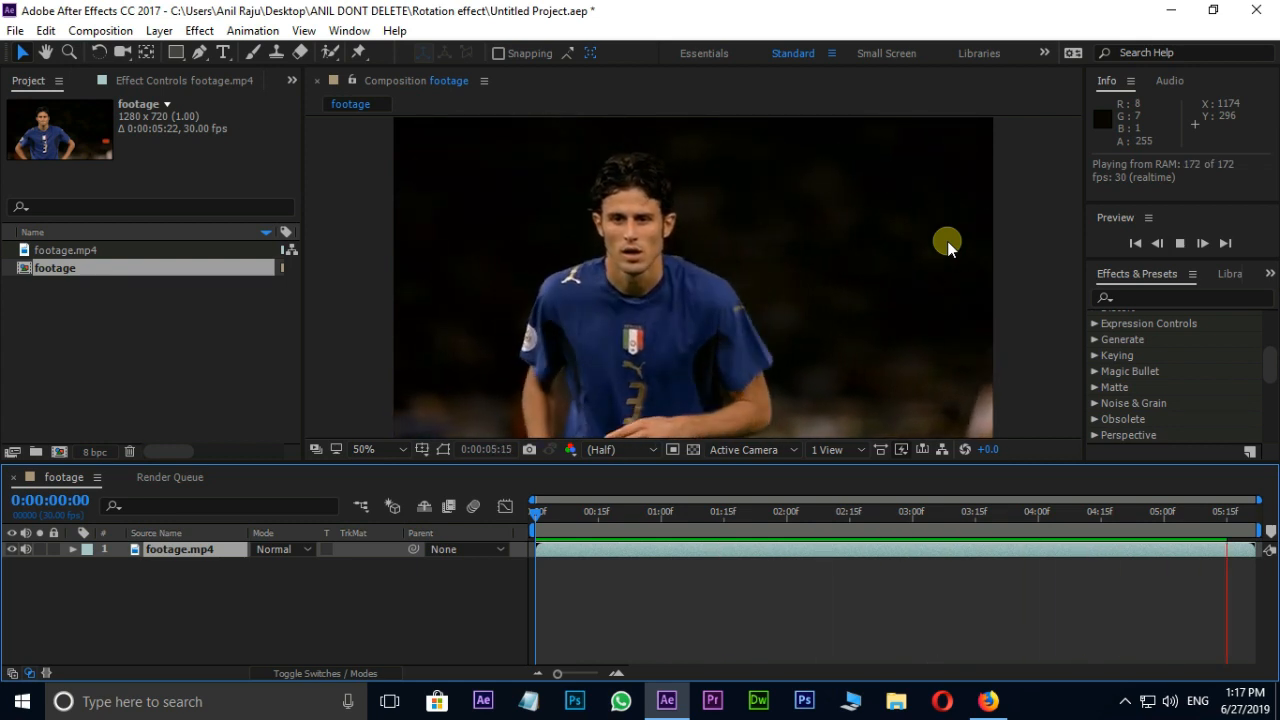
click(536, 512)
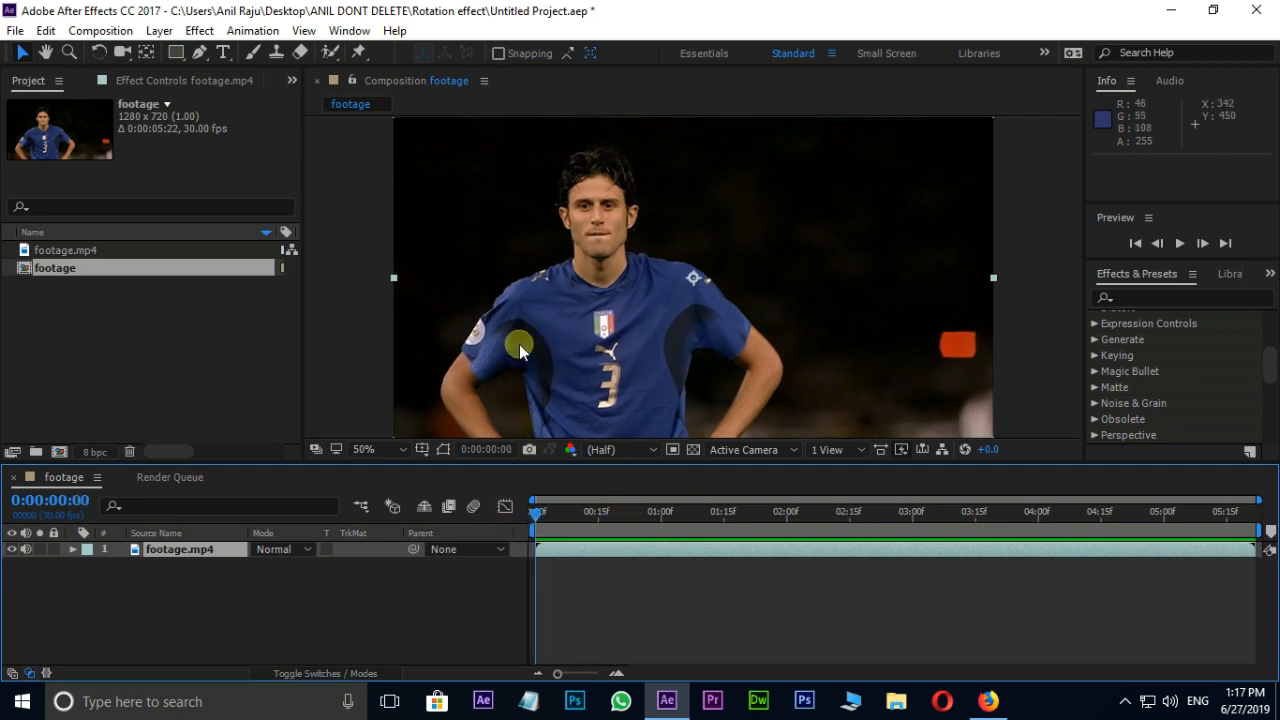
Create a new full-frame solid layer named particular above the footage layer
right_click(520, 348)
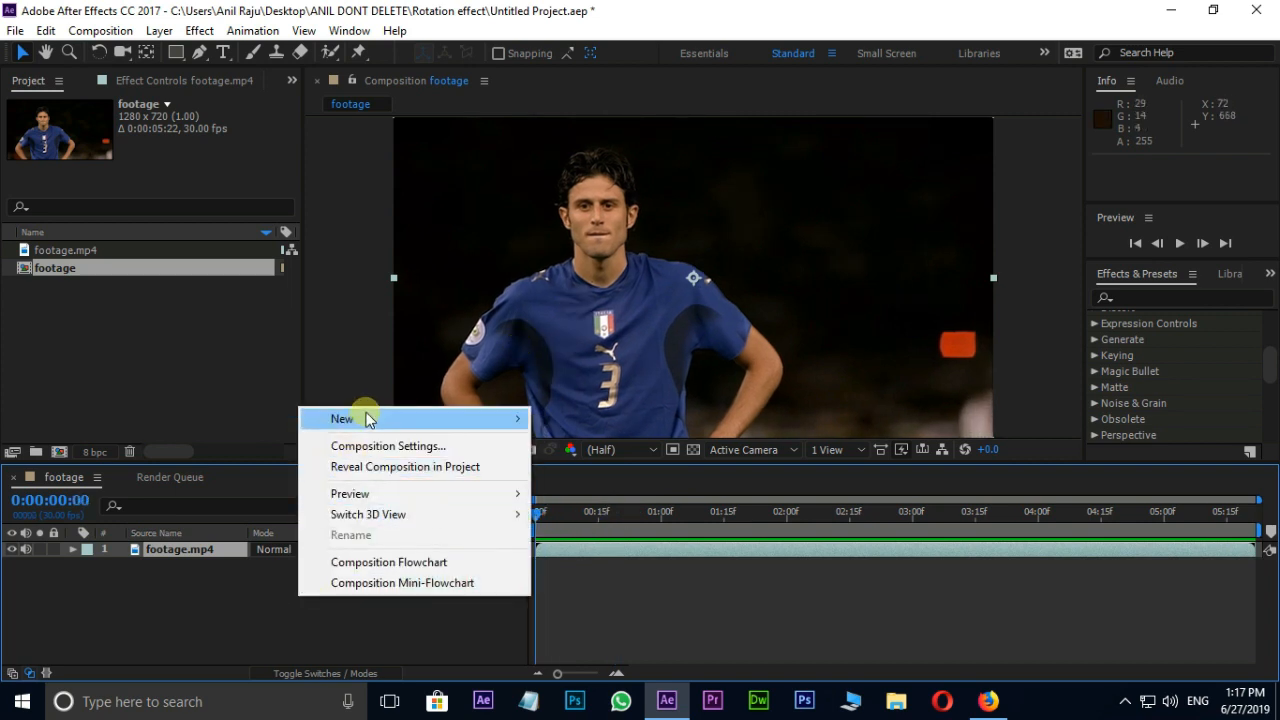
mouse_move(342, 418)
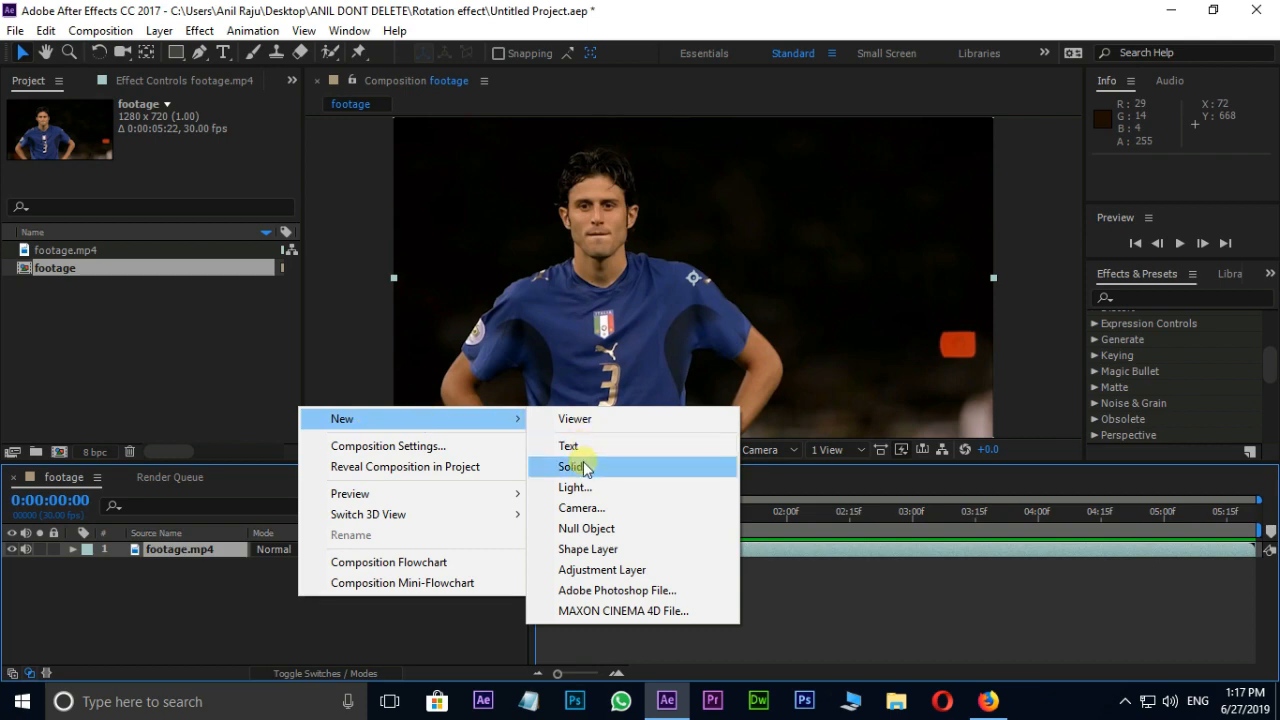
click(572, 466)
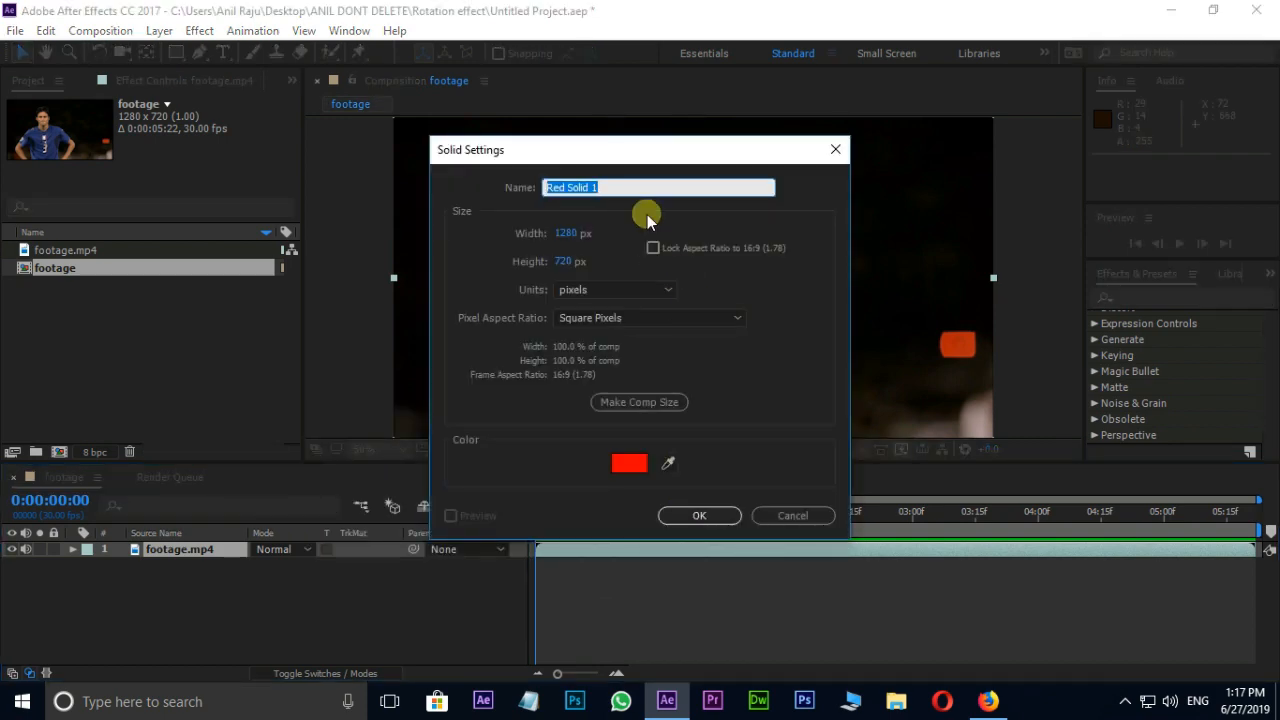
click(700, 516)
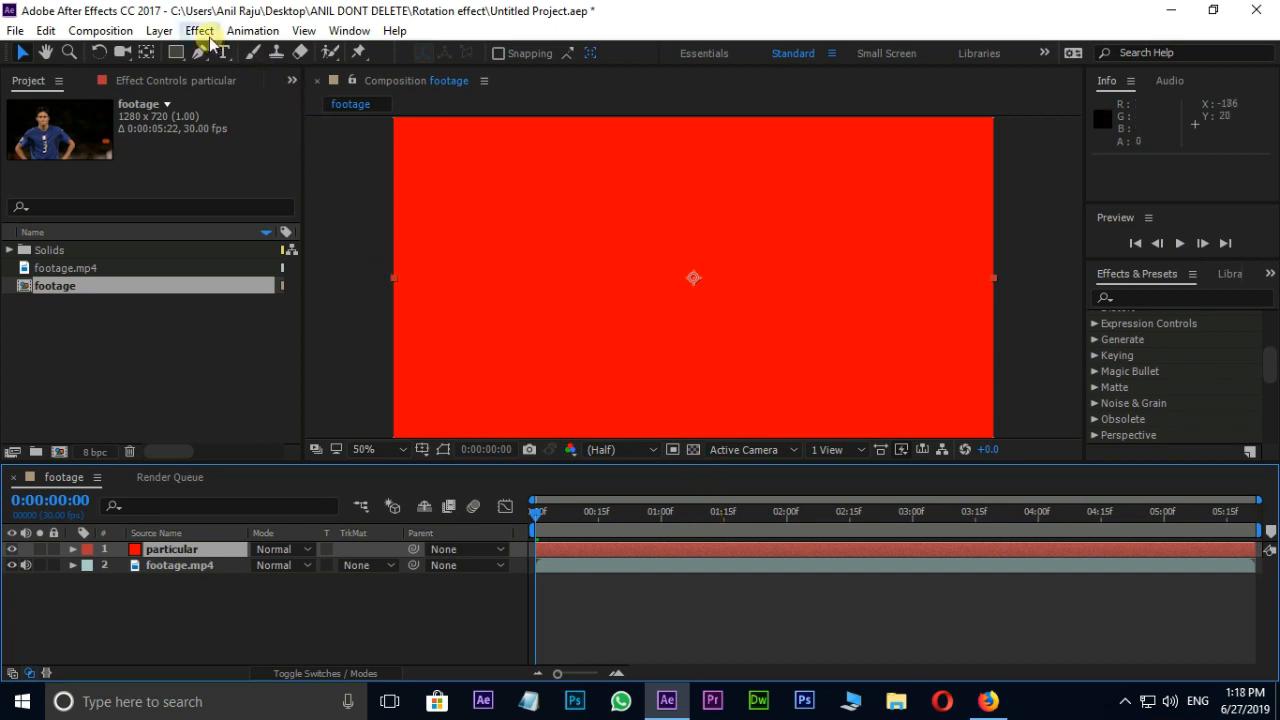
Apply the Trapcode Particular effect to the particular solid layer
click(200, 30)
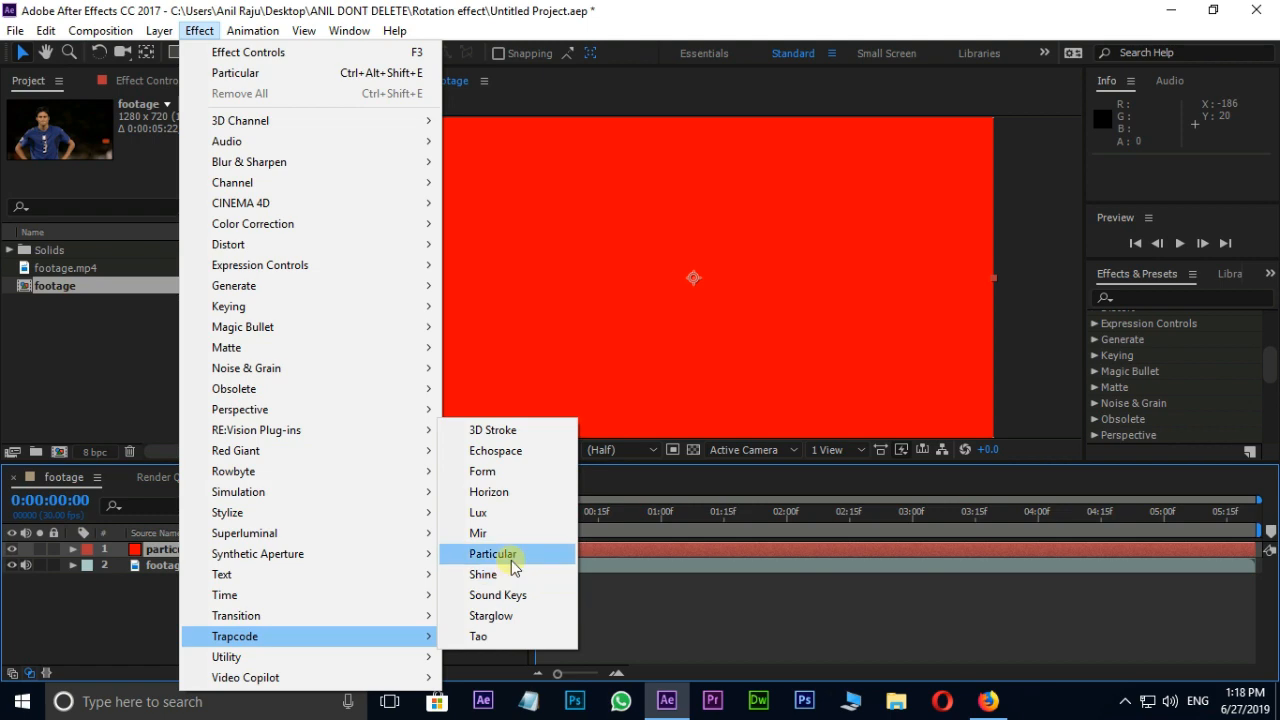
click(492, 554)
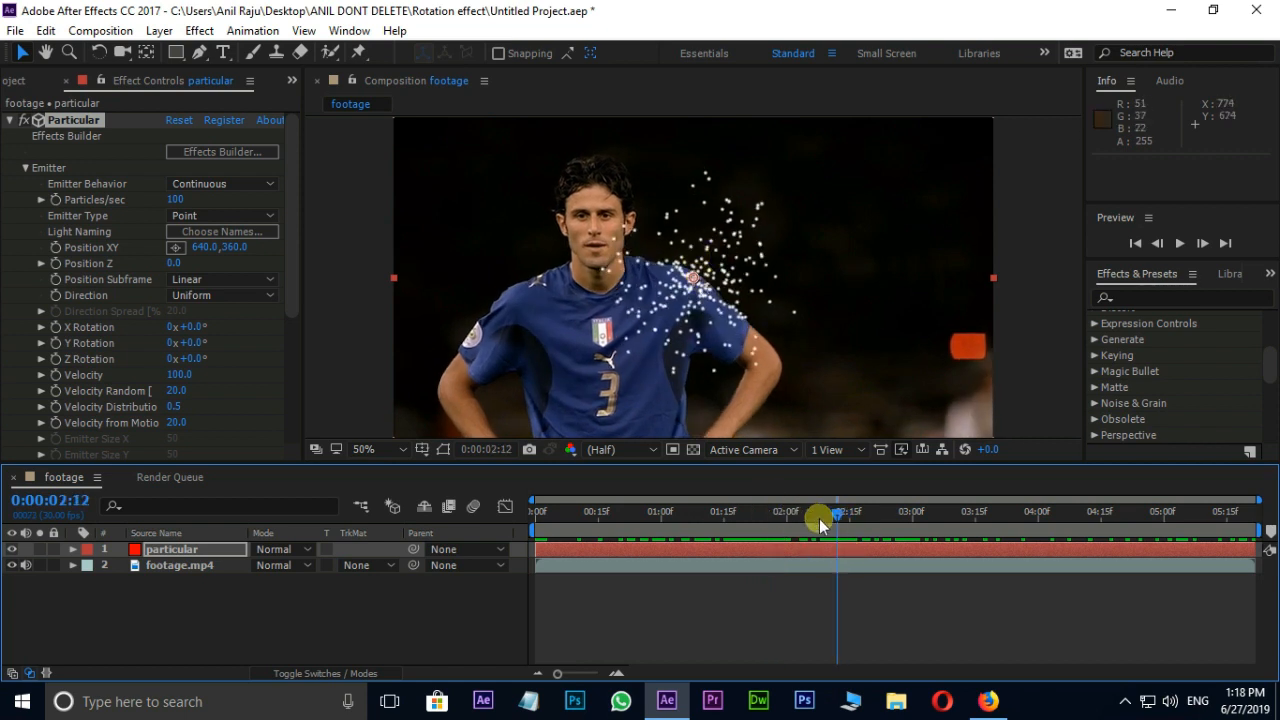
Keyframe the Particular emitter Position XY at several times, moving it down around the player's waist
drag(816, 516, 536, 512)
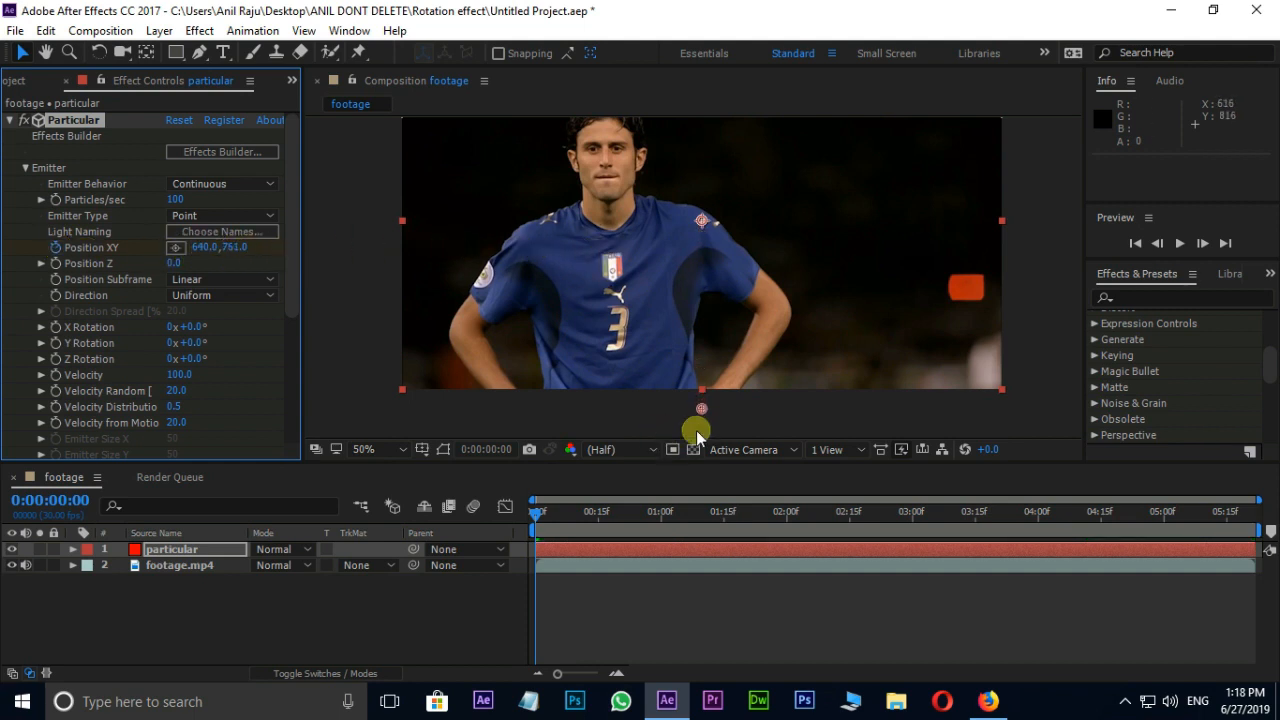
drag(700, 430, 620, 420)
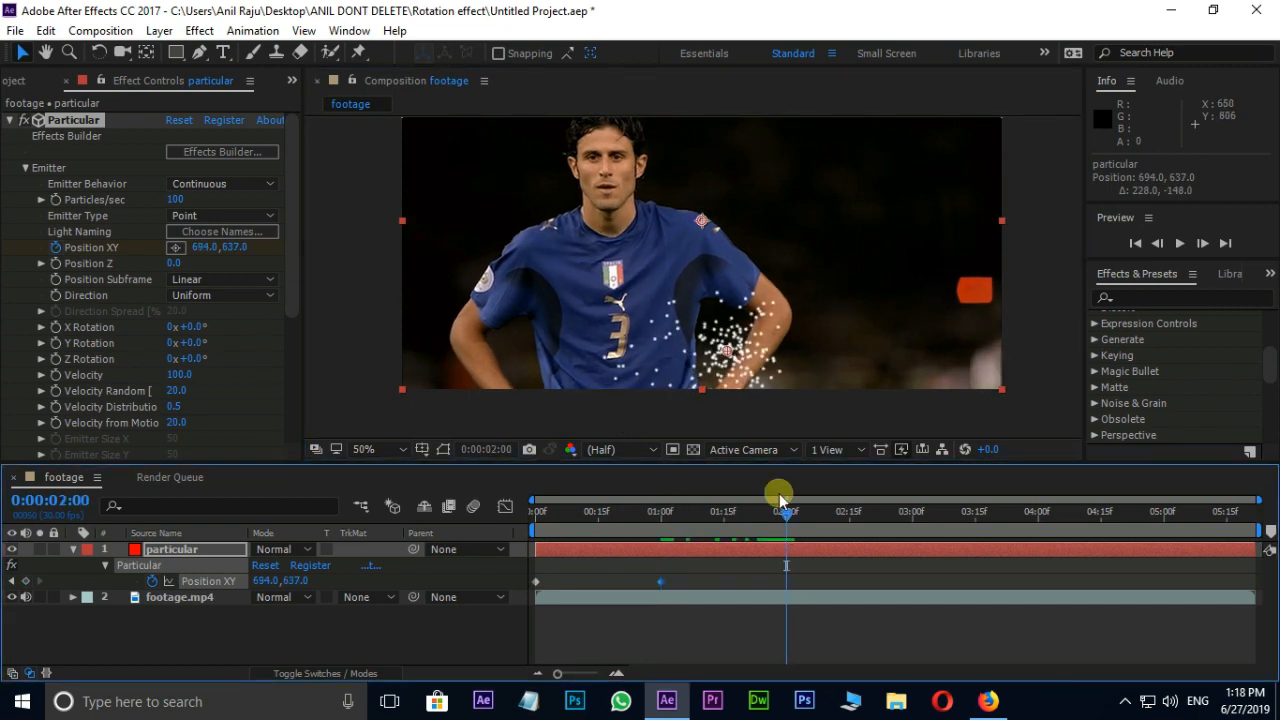
drag(786, 520, 904, 520)
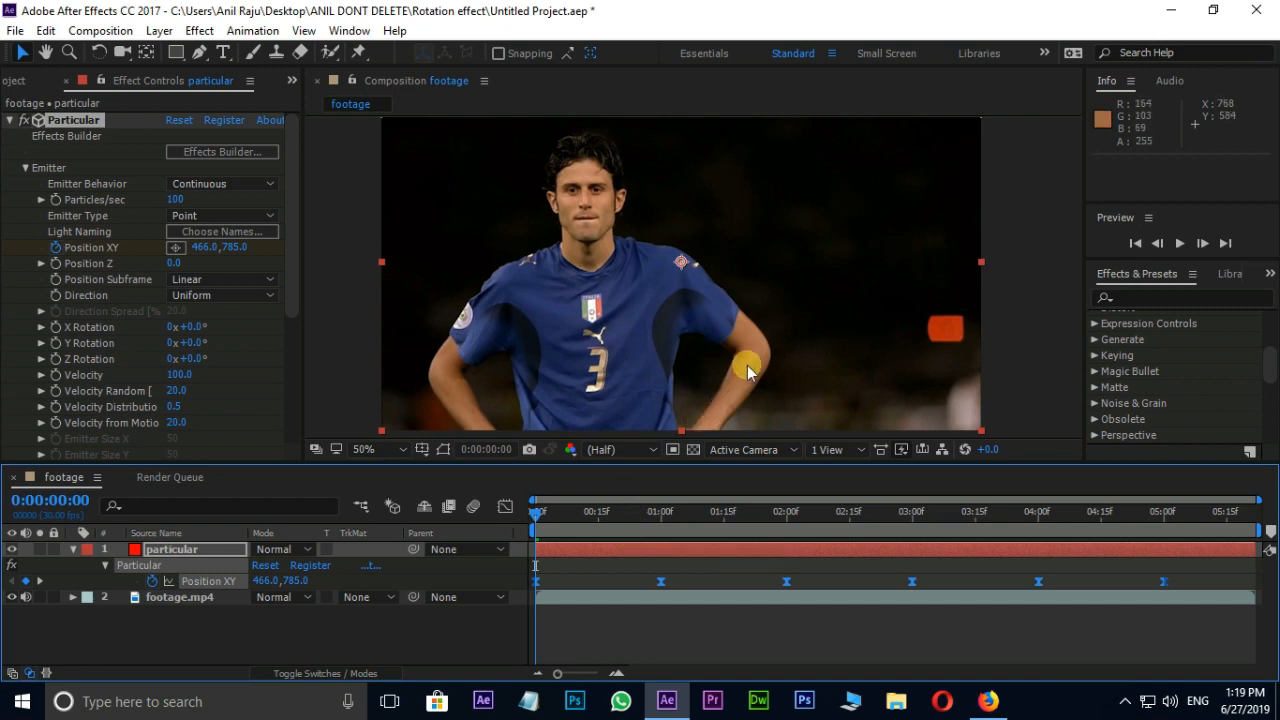
click(1204, 244)
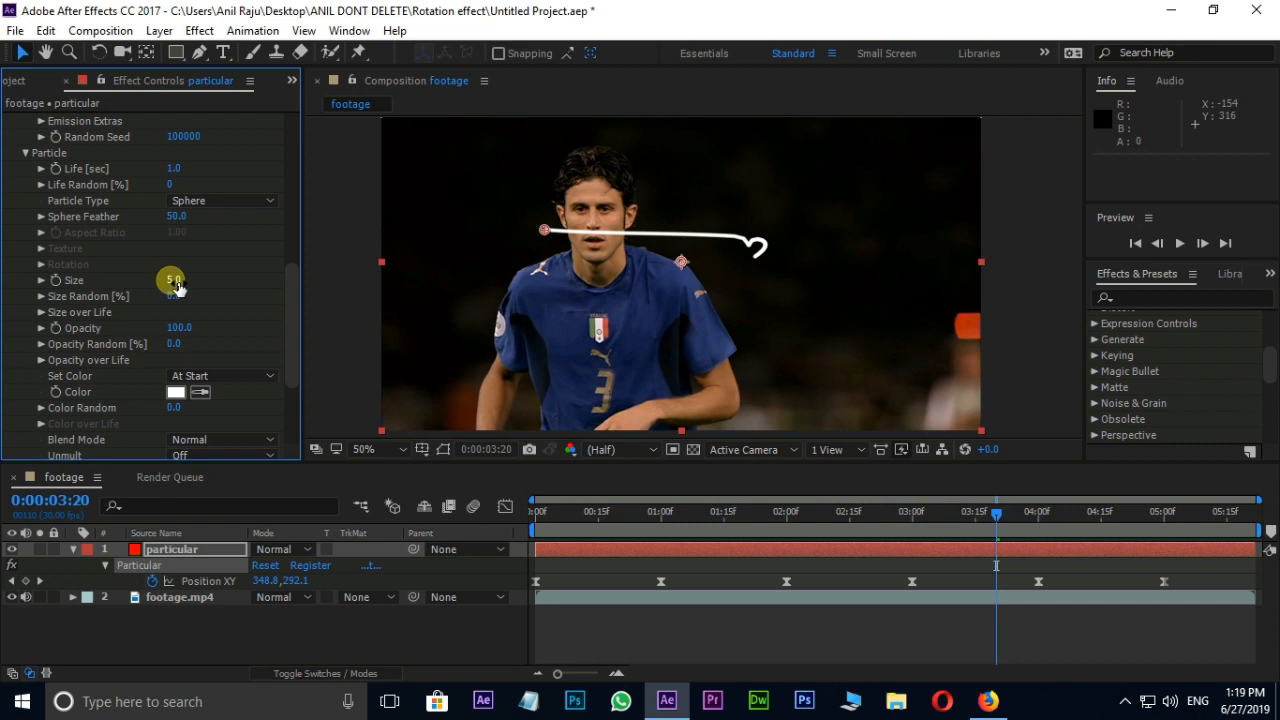
Set the Particular particle Size to 10.0 for a thick white trail
click(180, 280)
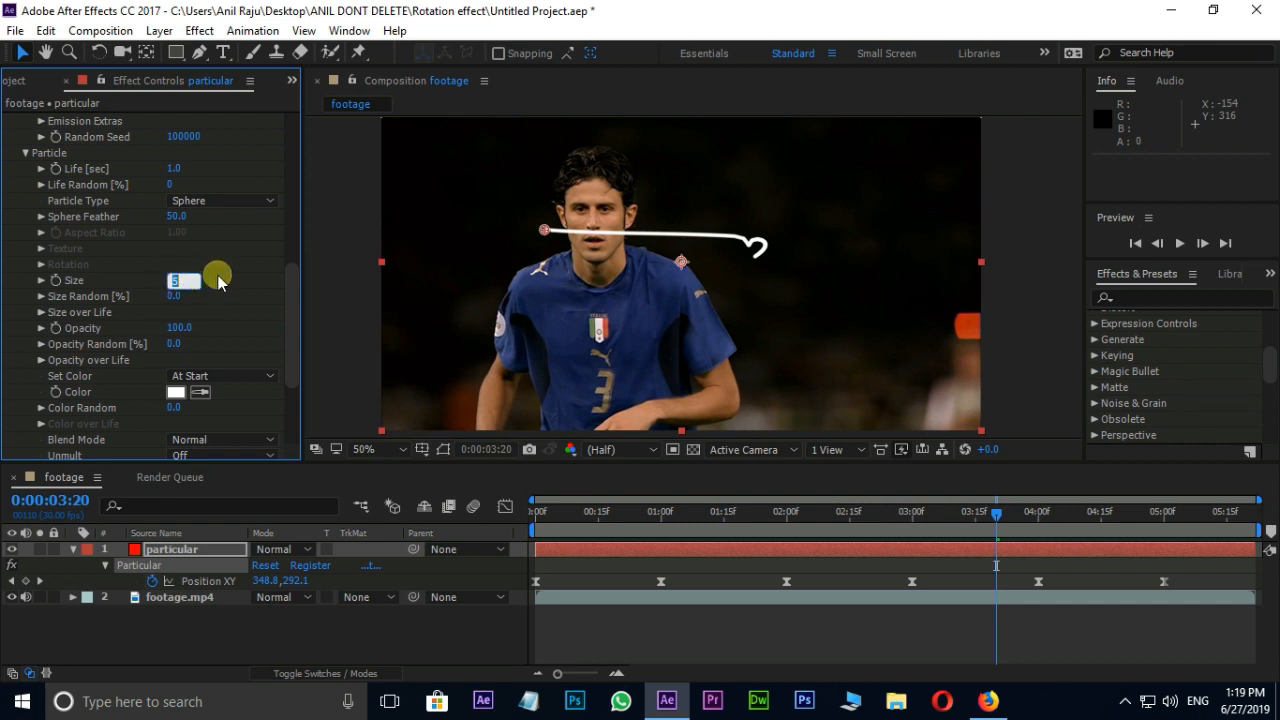
text(10.0)
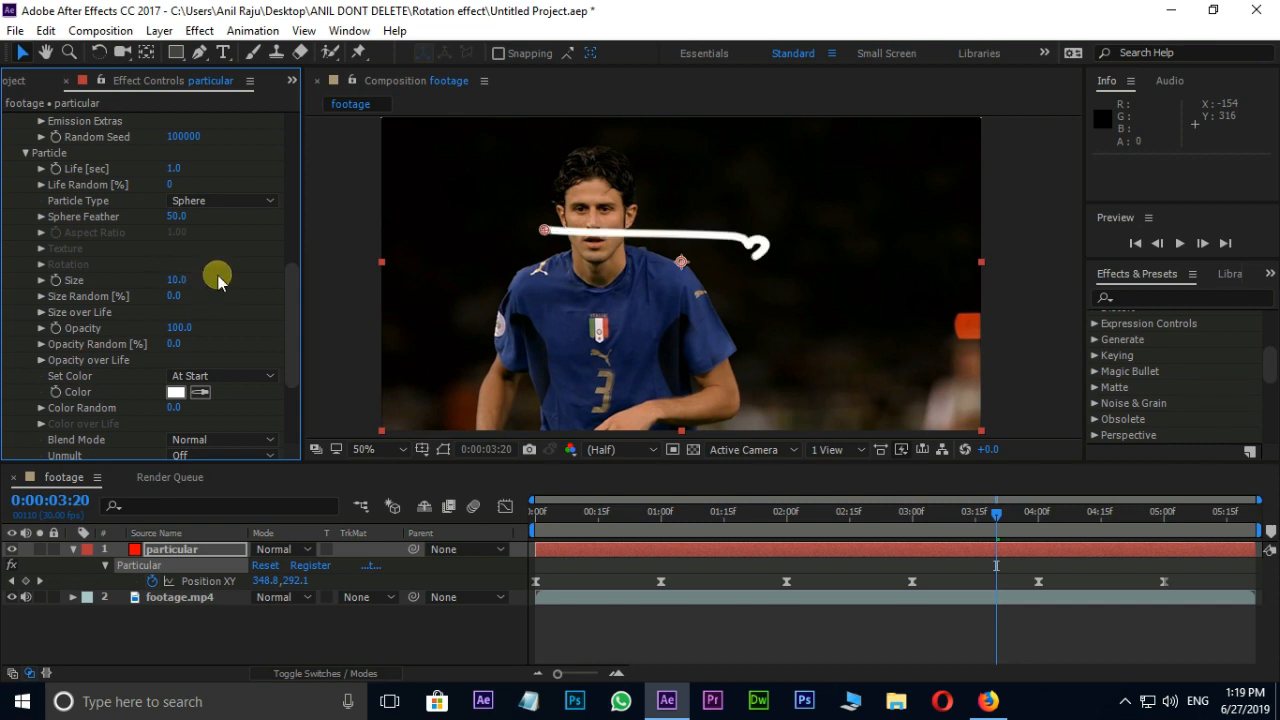
click(364, 448)
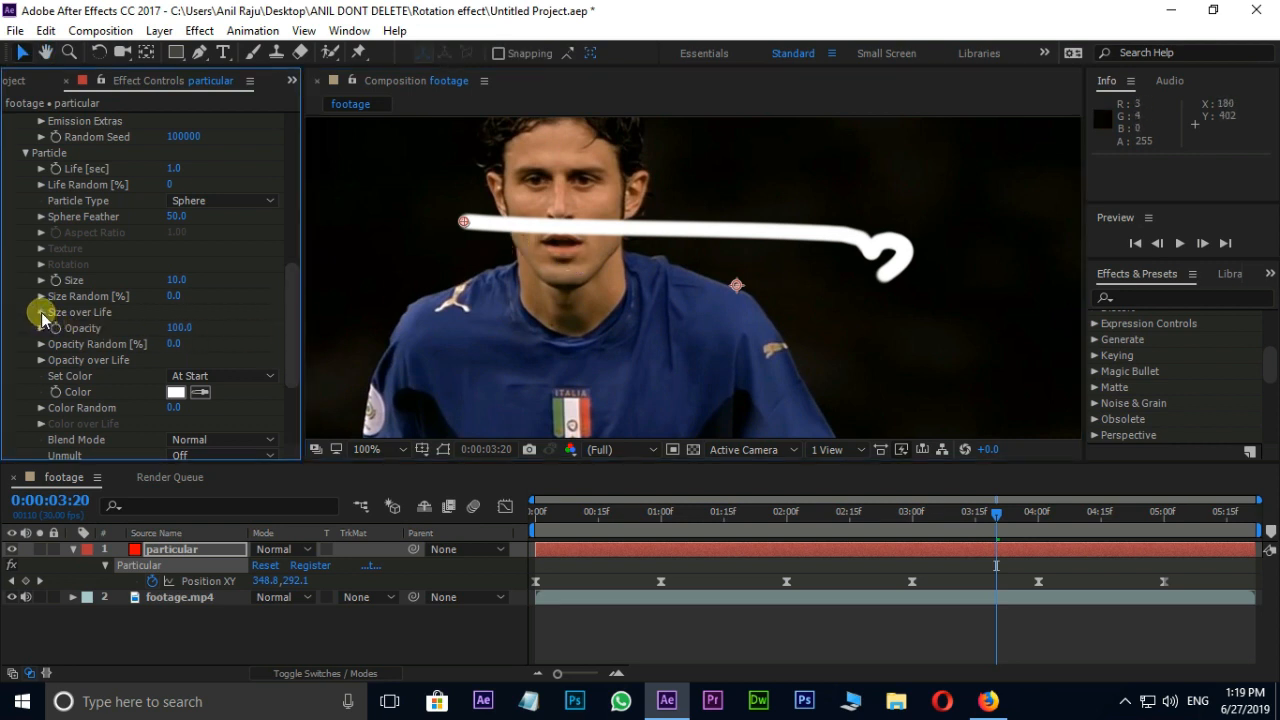
Draw a falling Size over Life curve so particles shrink toward the trail's tail
click(40, 312)
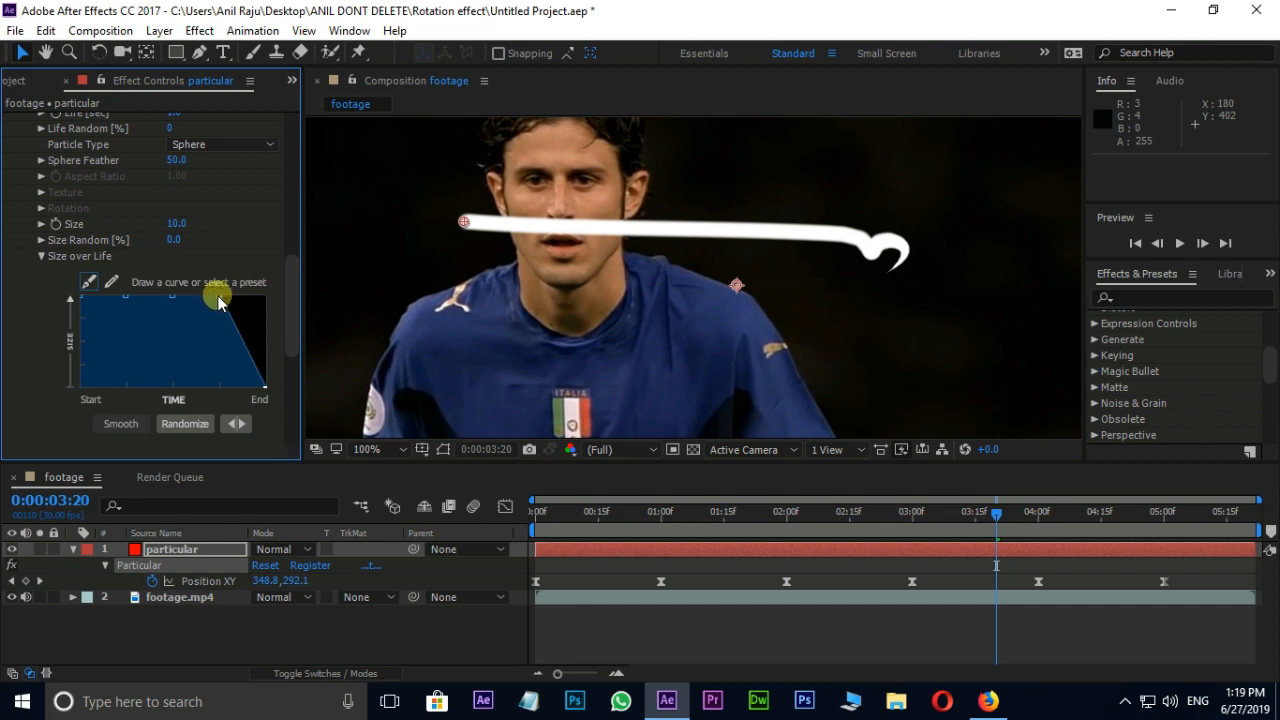
drag(218, 300, 172, 302)
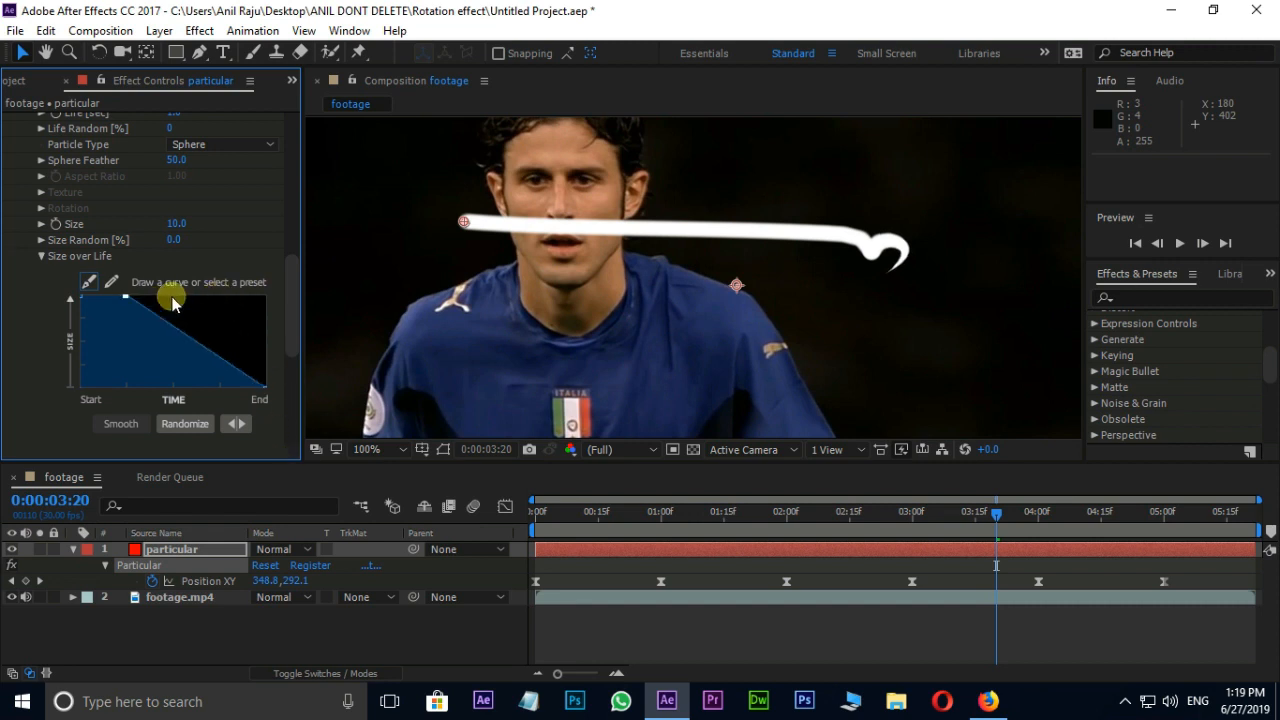
drag(172, 302, 172, 336)
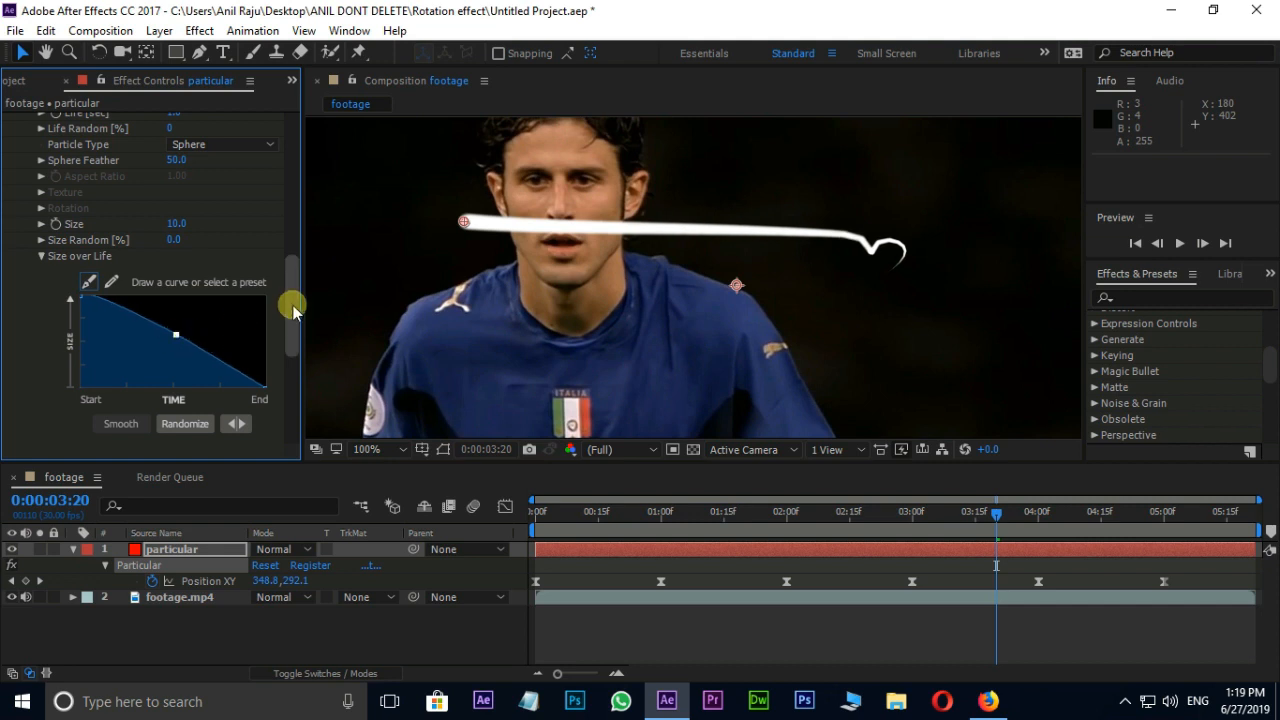
Draw a falling Opacity over Life curve so particles fade out along the trail
scroll(down, 3)
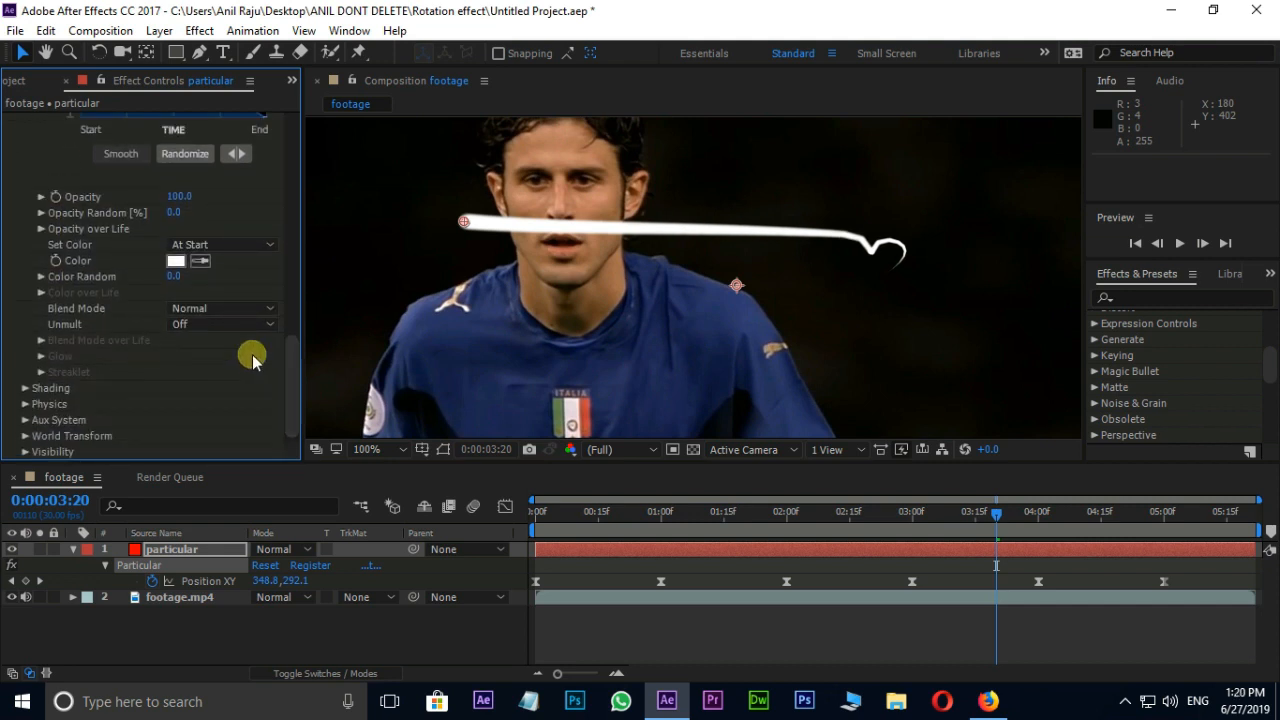
click(40, 228)
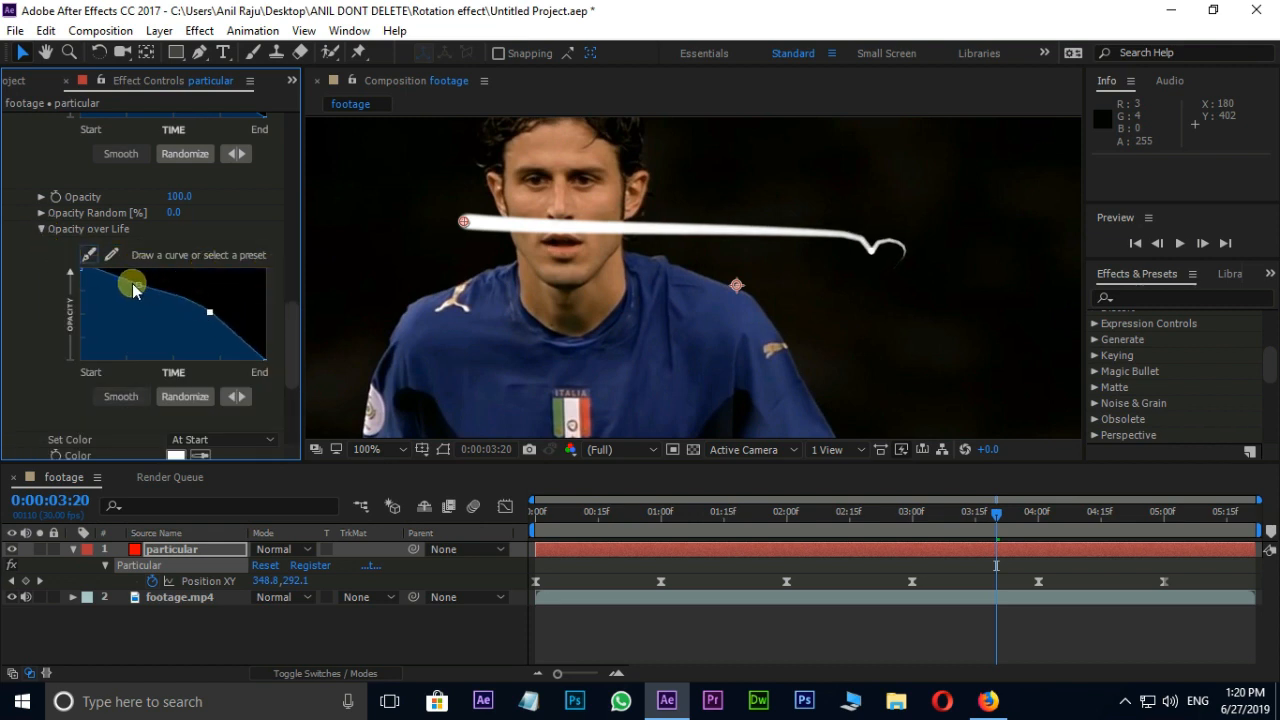
drag(132, 284, 250, 368)
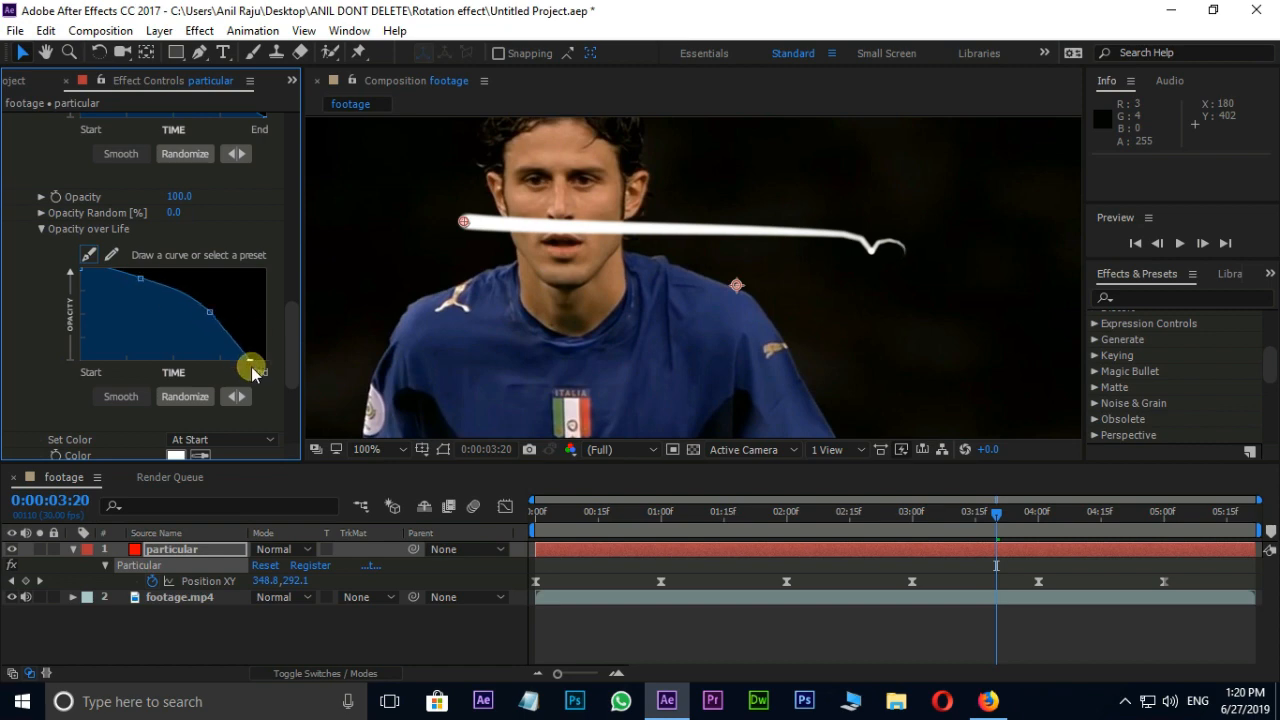
click(710, 516)
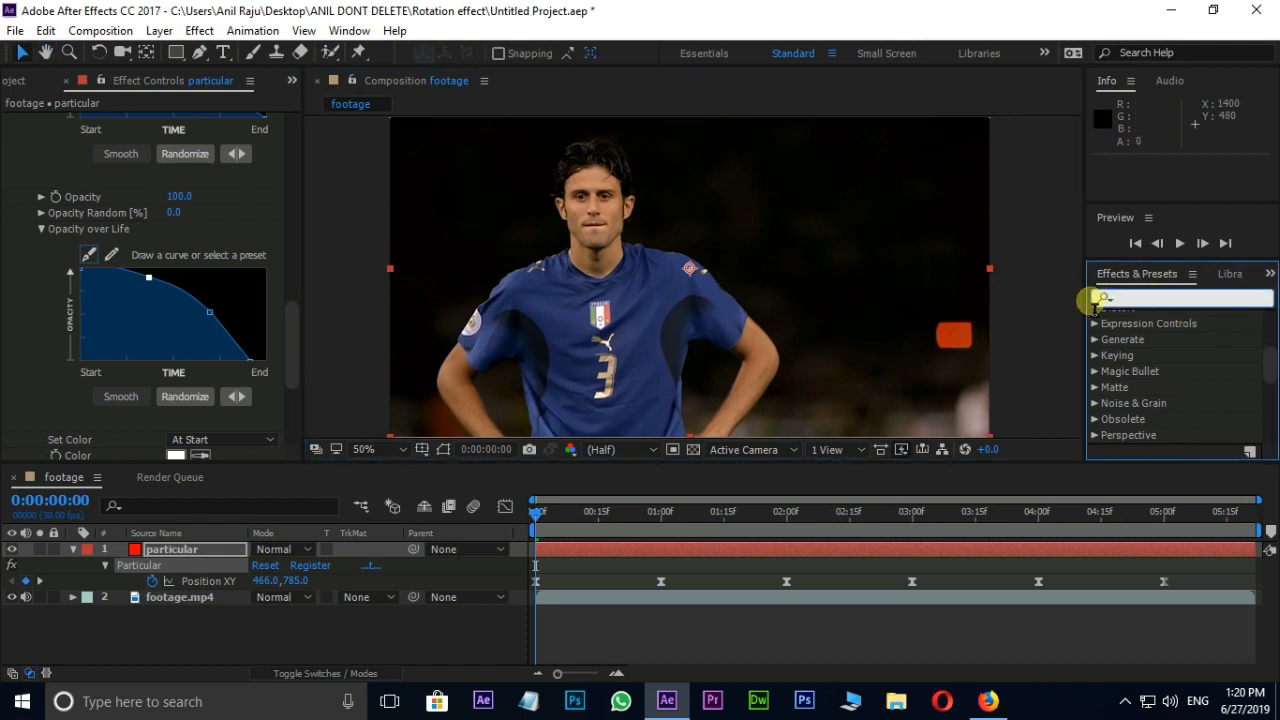
Apply the Glow effect to the particular layer so the white trail glows
text(glow)
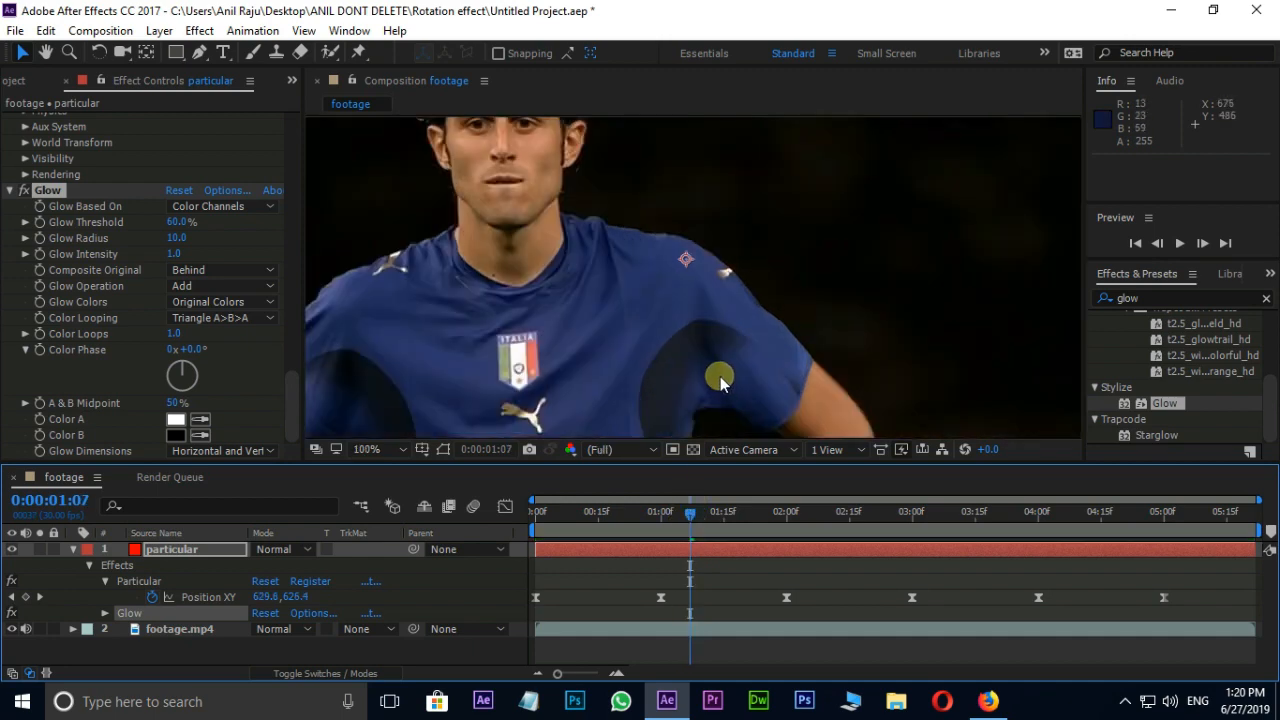
drag(690, 502, 736, 502)
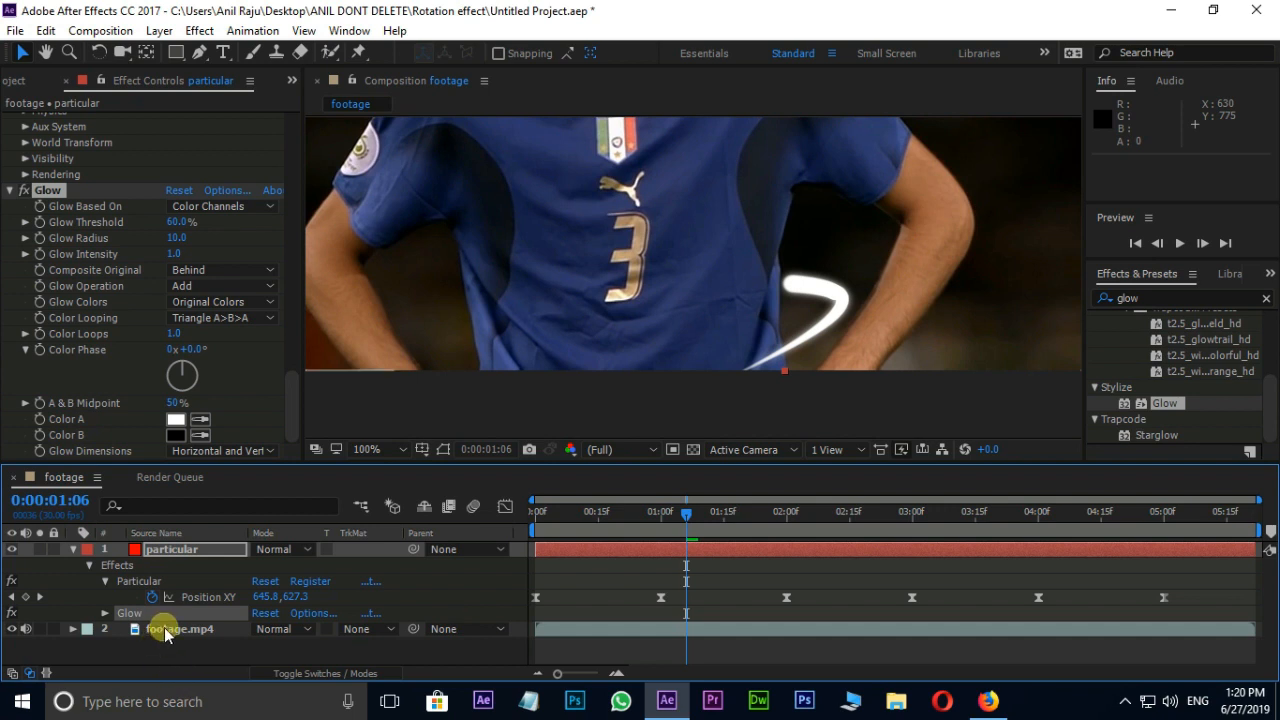
Duplicate footage.mp4 above particular and draw a four-point mask around the player's waist
key(ctrl+d)
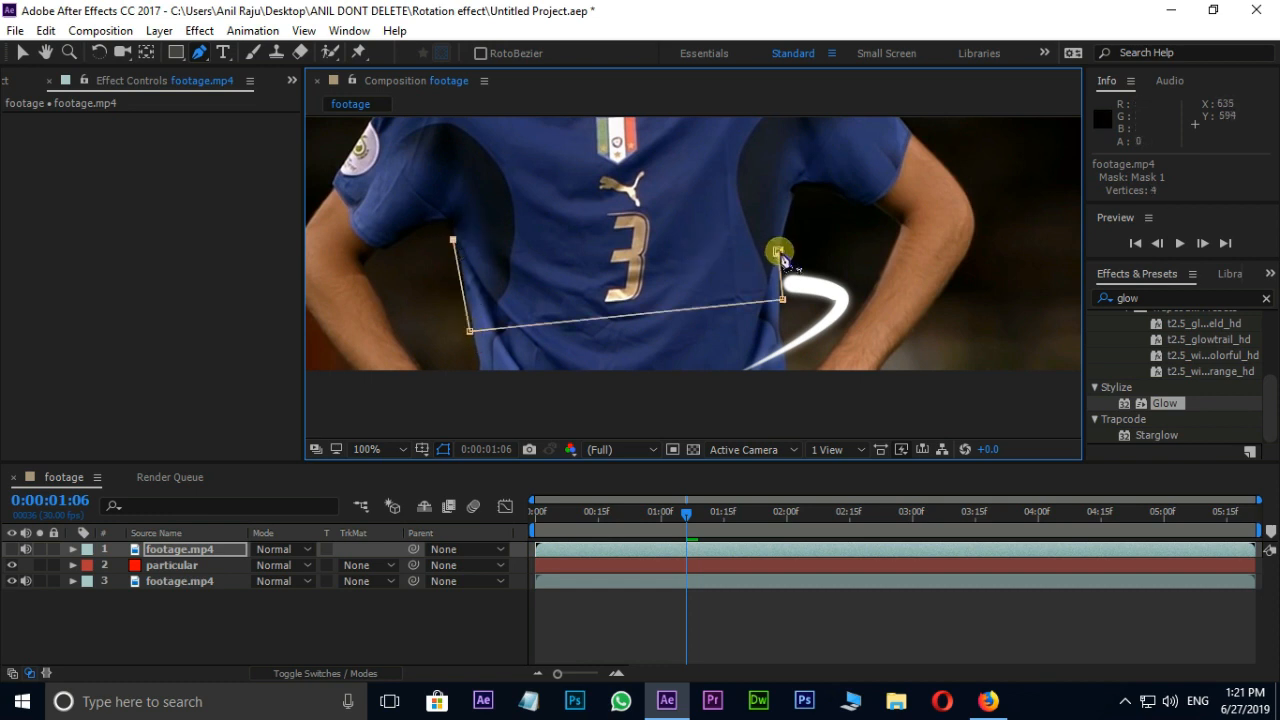
drag(690, 512, 710, 512)
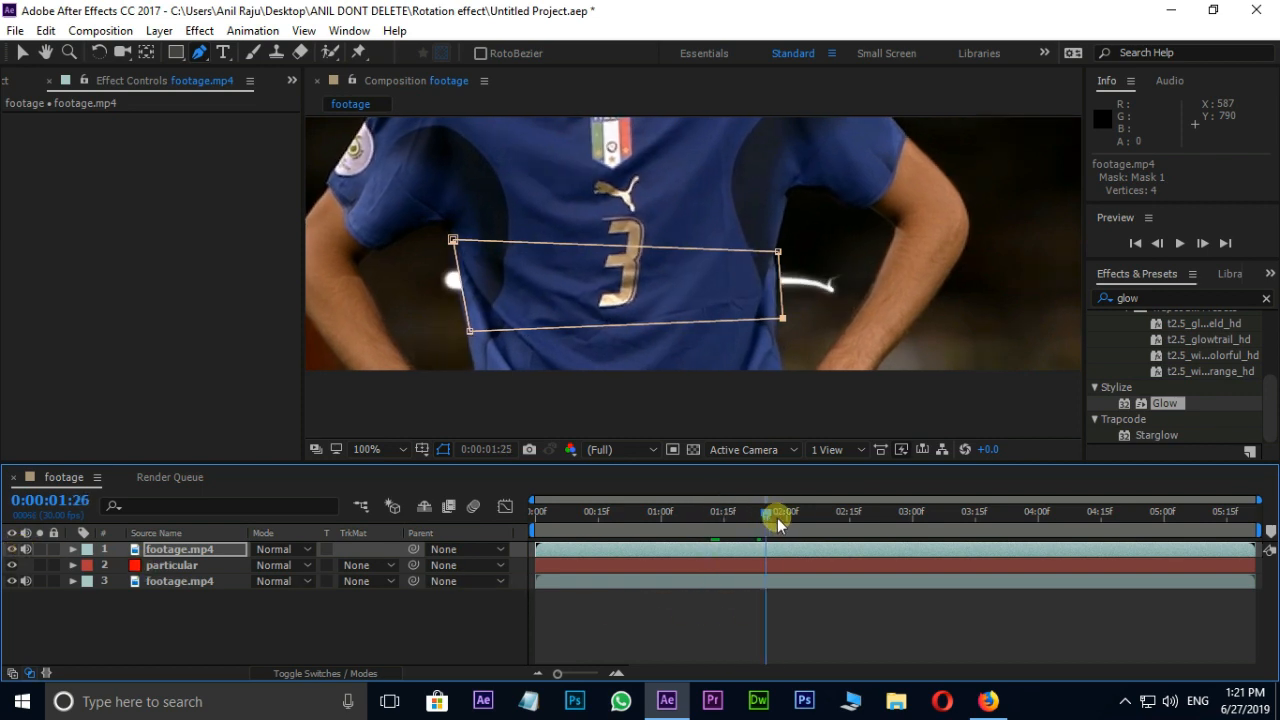
Keyframe Mask 1's path, moving a corner at a later frame so the trail passes behind the arm
drag(778, 522, 792, 522)
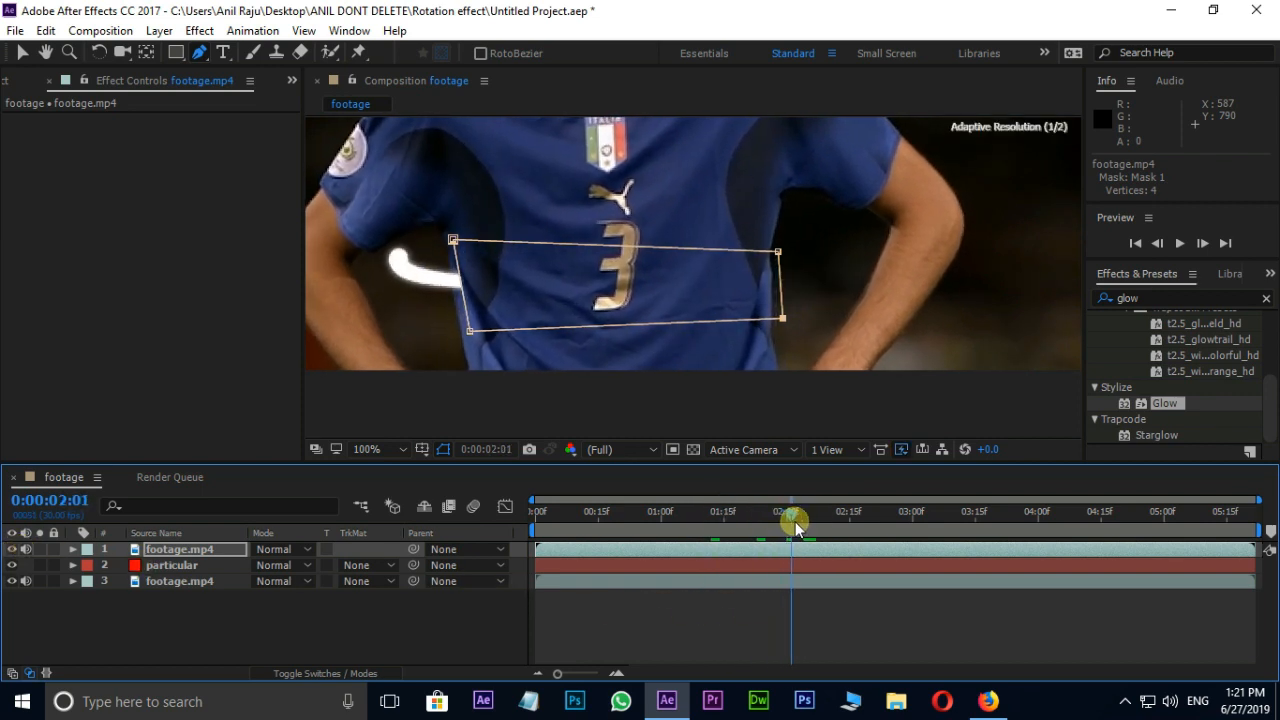
click(72, 548)
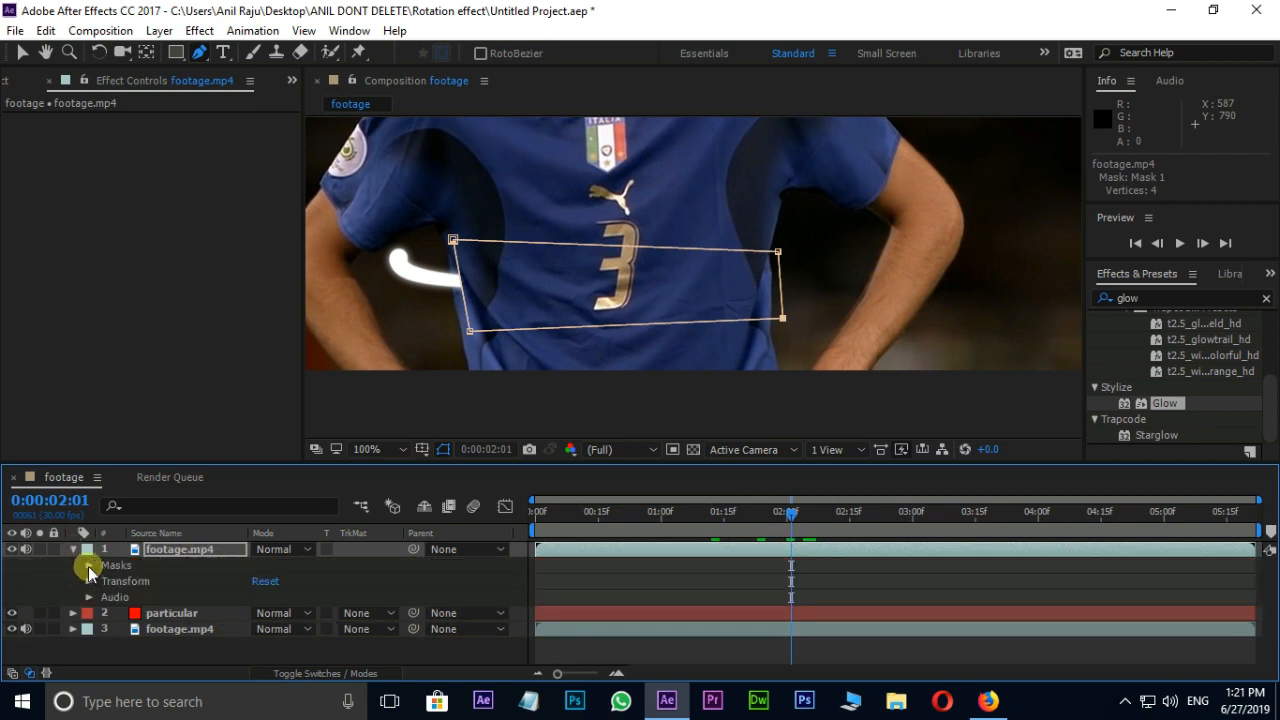
click(88, 564)
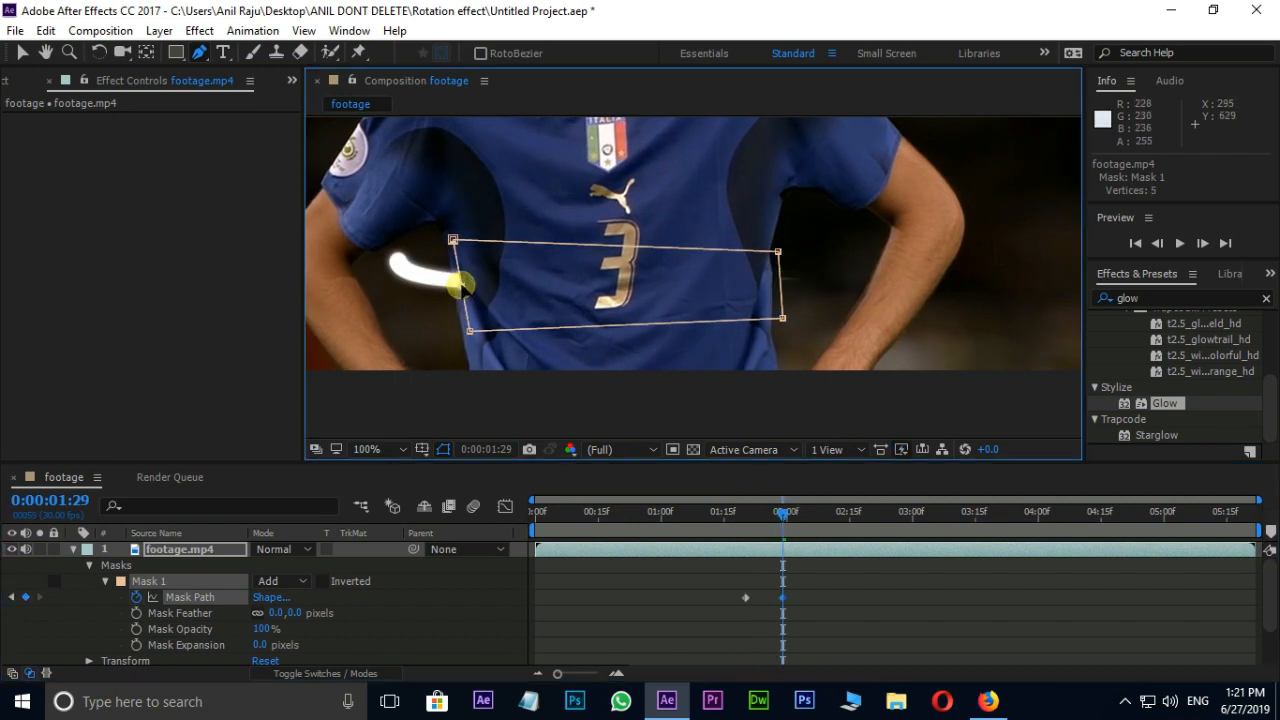
drag(464, 288, 464, 332)
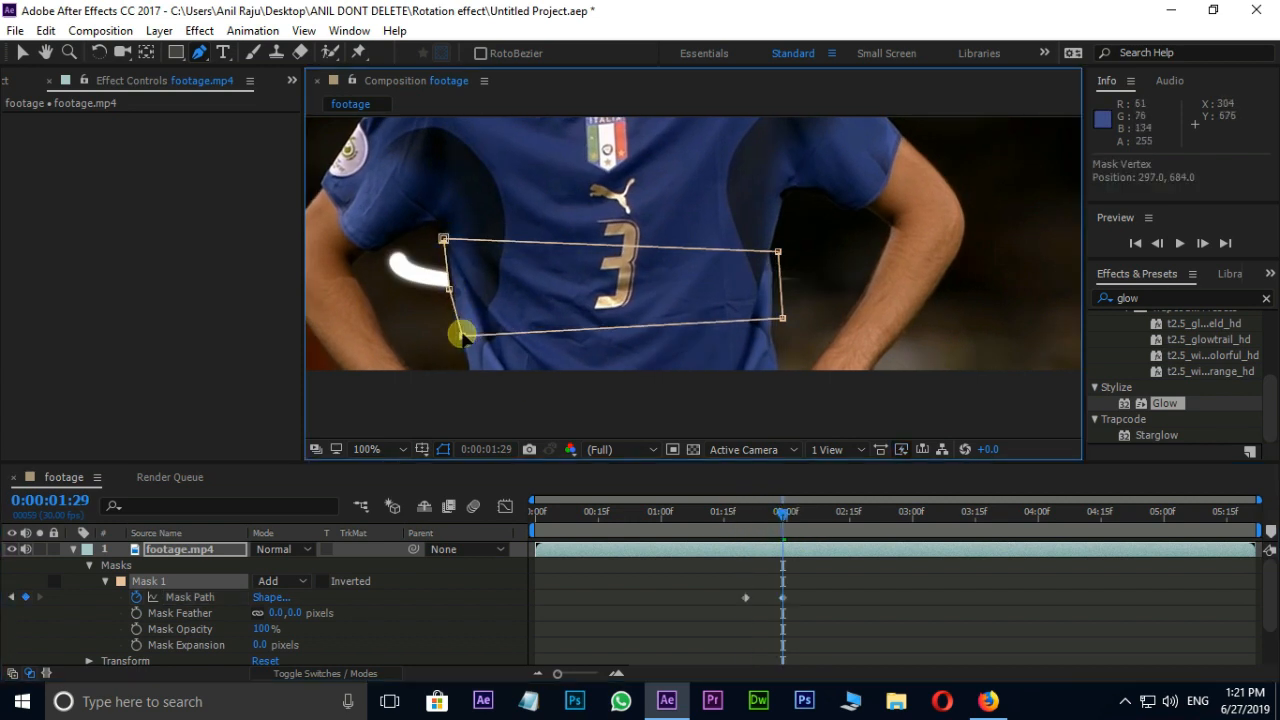
drag(784, 512, 812, 520)
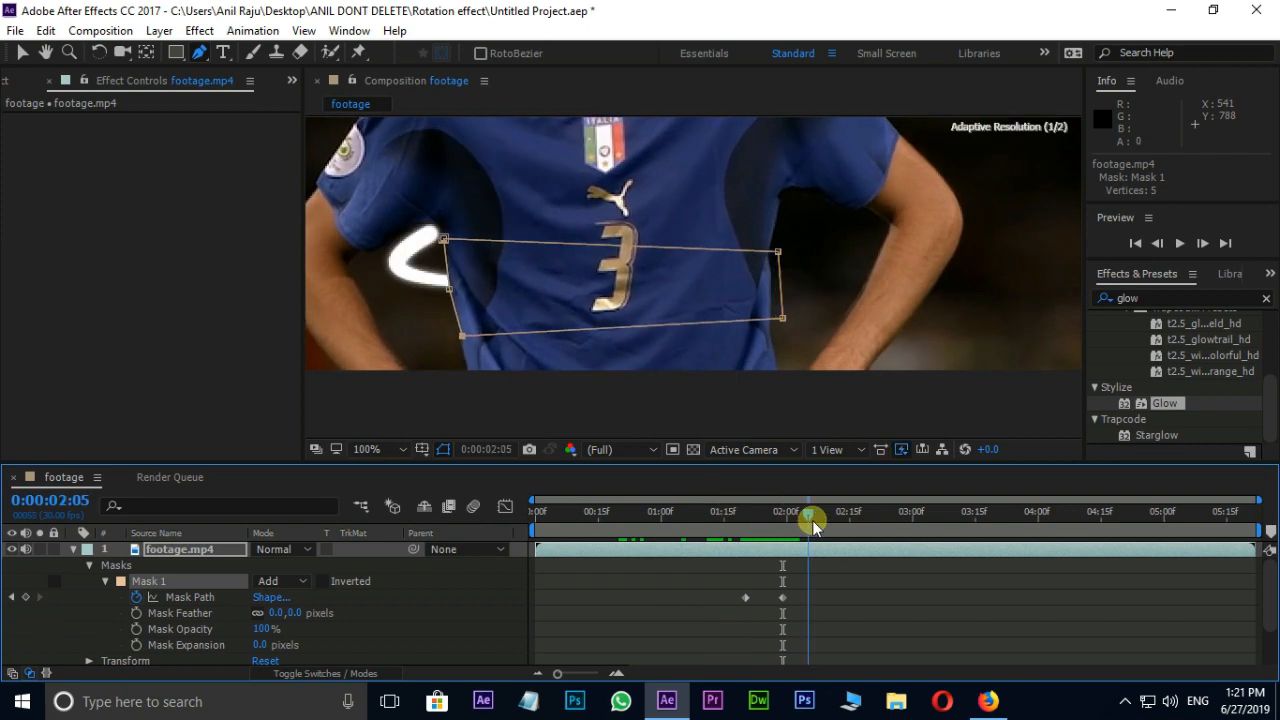